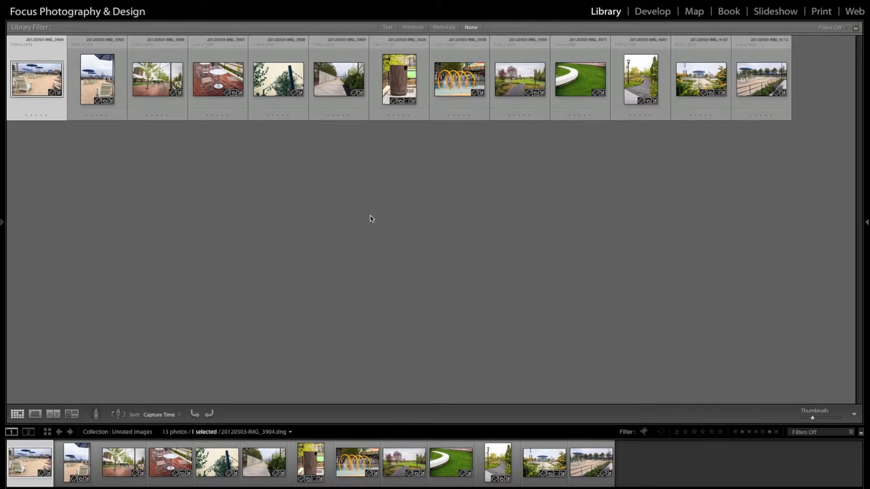
{"action": "mouse_move", "coordinate": [411, 183]}
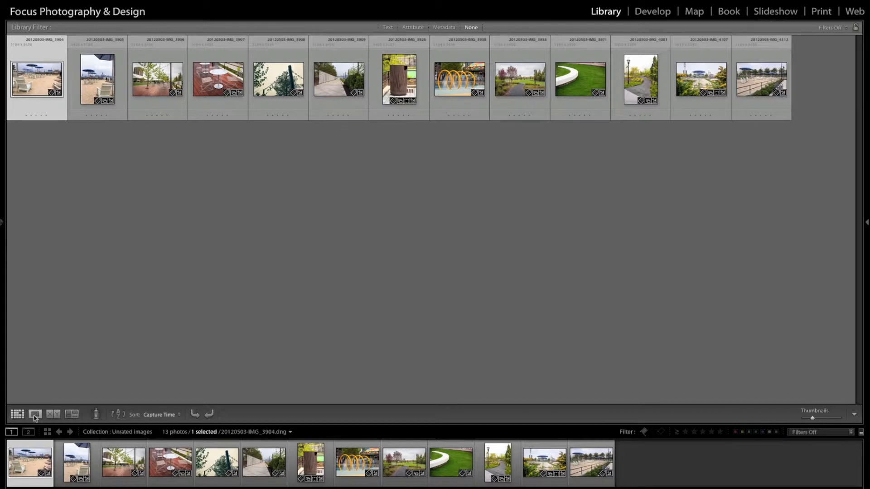
Show the beach-chairs photo on its own in Loupe view
{"action": "left_click", "coordinate": [34, 414]}
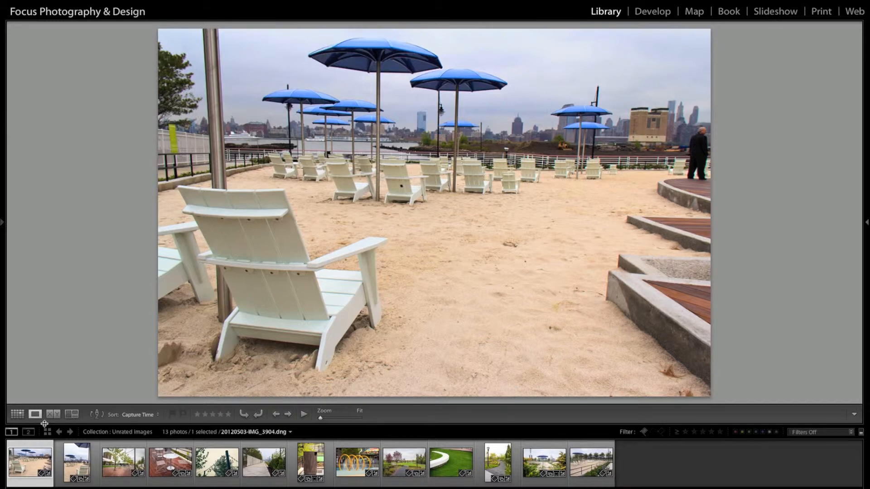
Rate the first photo 3 stars and the next ones 4 stars with auto-advance
{"action": "key", "text": "3"}
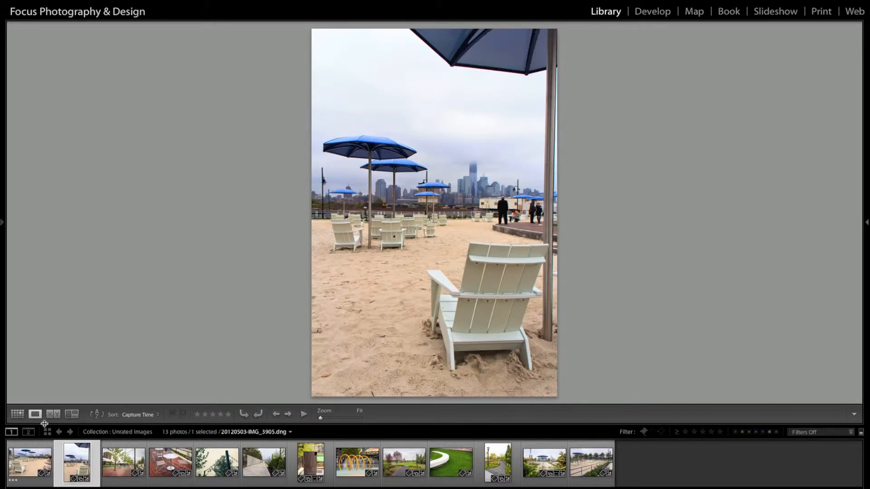
{"action": "left_click", "coordinate": [123, 463]}
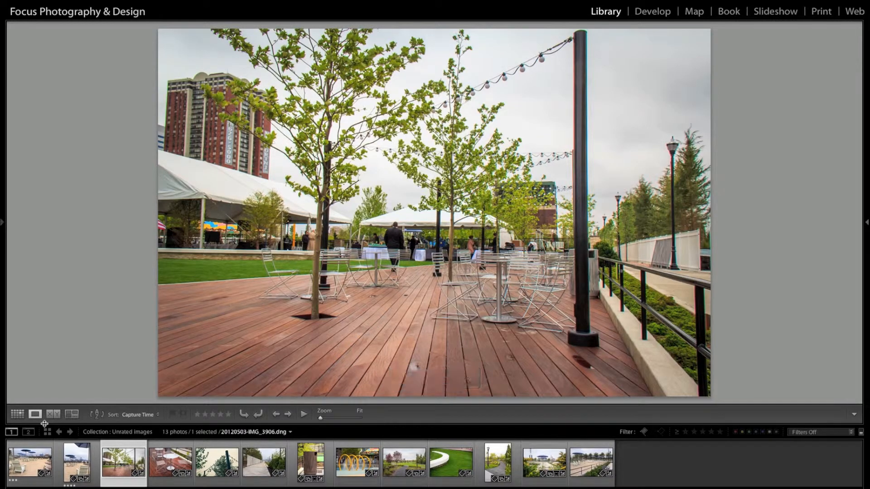
{"action": "key", "text": "4"}
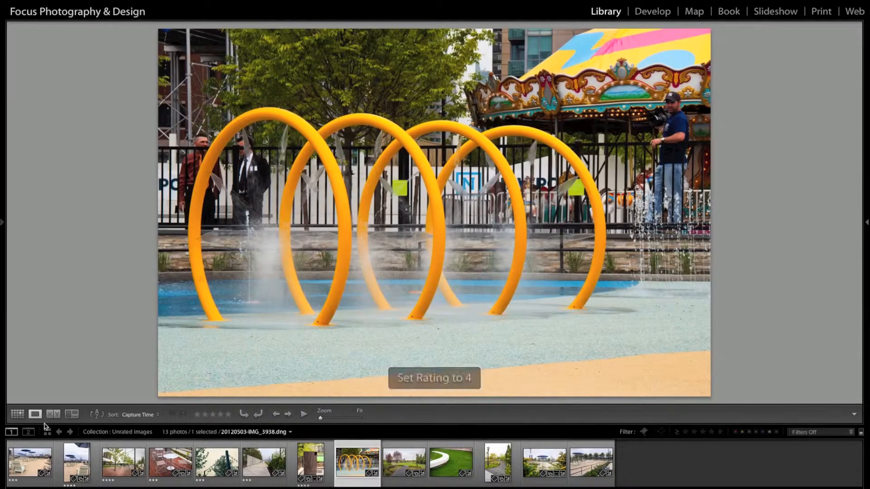
{"action": "left_click", "coordinate": [404, 462]}
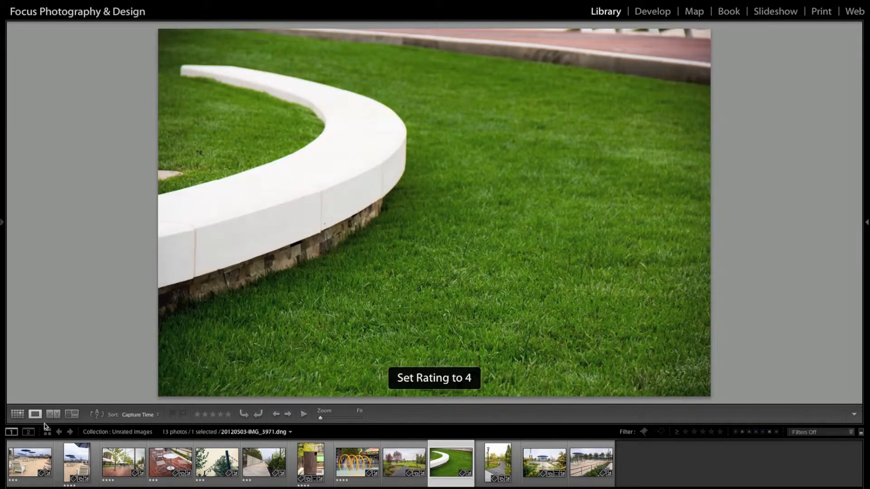
Rate the remaining photos 4 stars, ending with the bench-and-umbrellas shot
{"action": "key", "text": "4"}
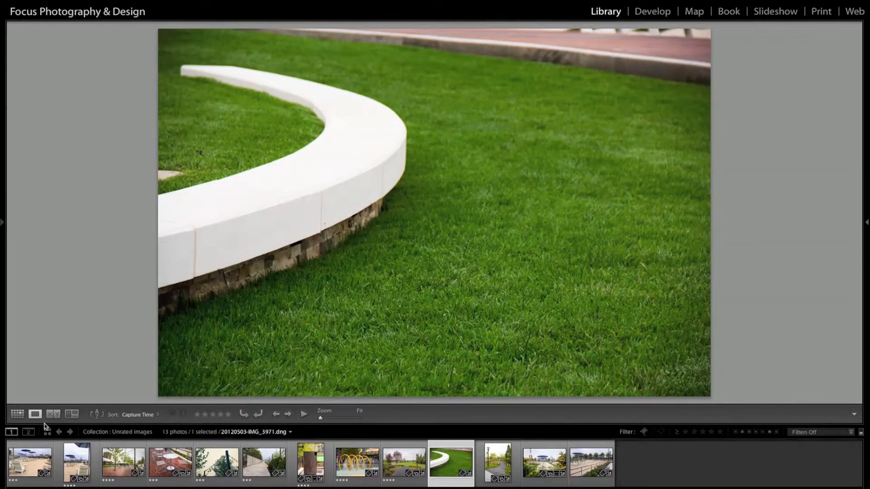
{"action": "left_click", "coordinate": [497, 463]}
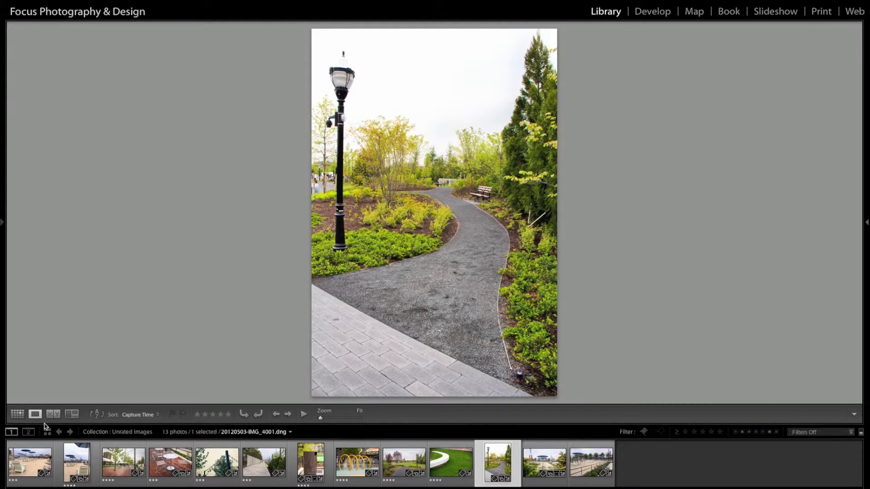
{"action": "key", "text": "4"}
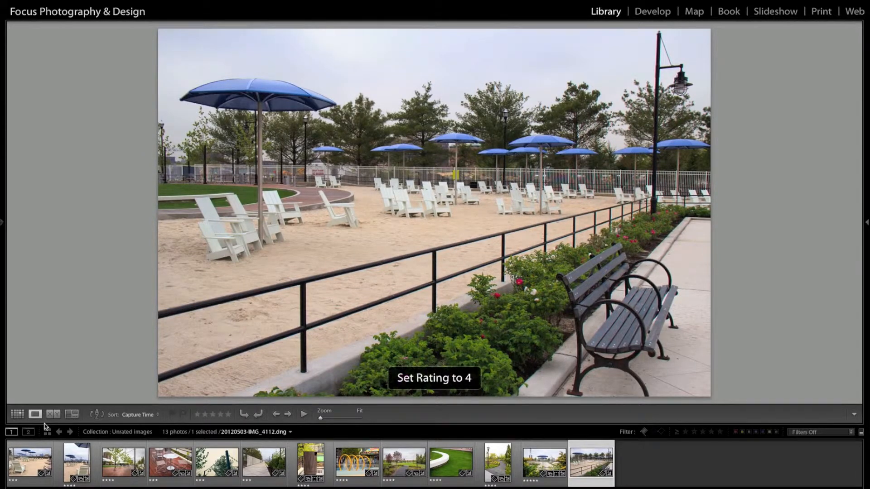
{"action": "key", "text": "4"}
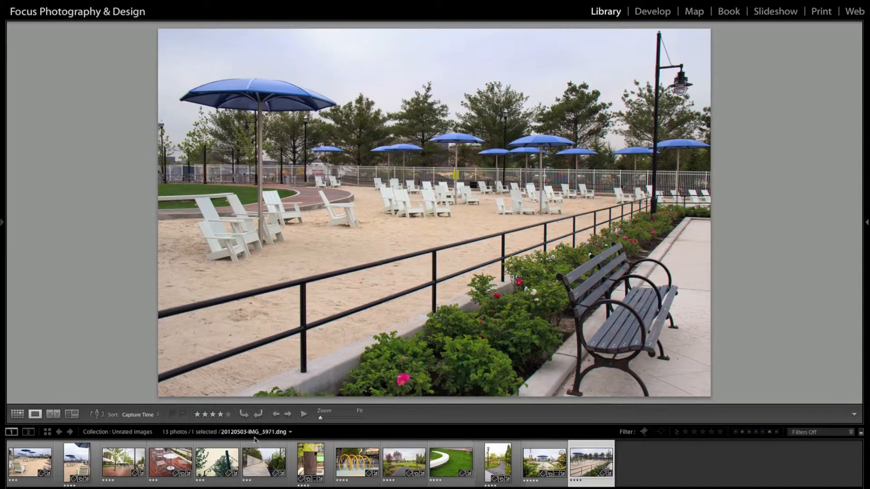
Step from the first to the third filmstrip photo, checking their star ratings
{"action": "left_click", "coordinate": [29, 462]}
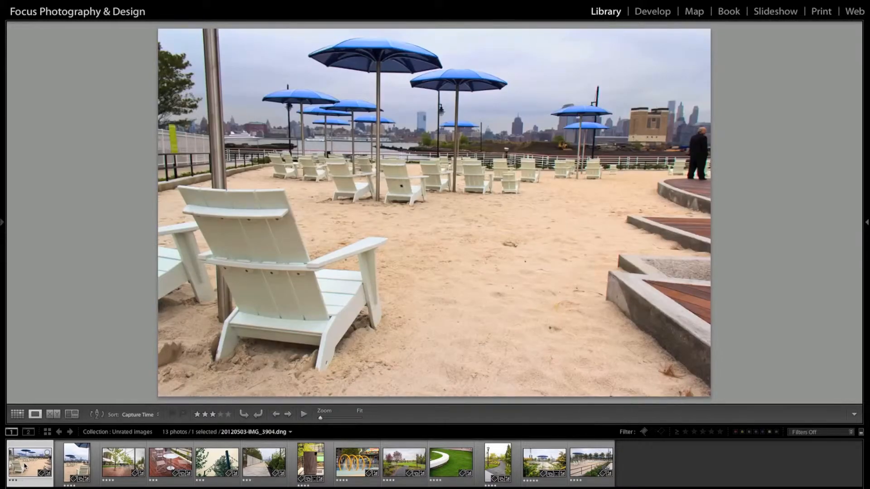
{"action": "mouse_move", "coordinate": [30, 464]}
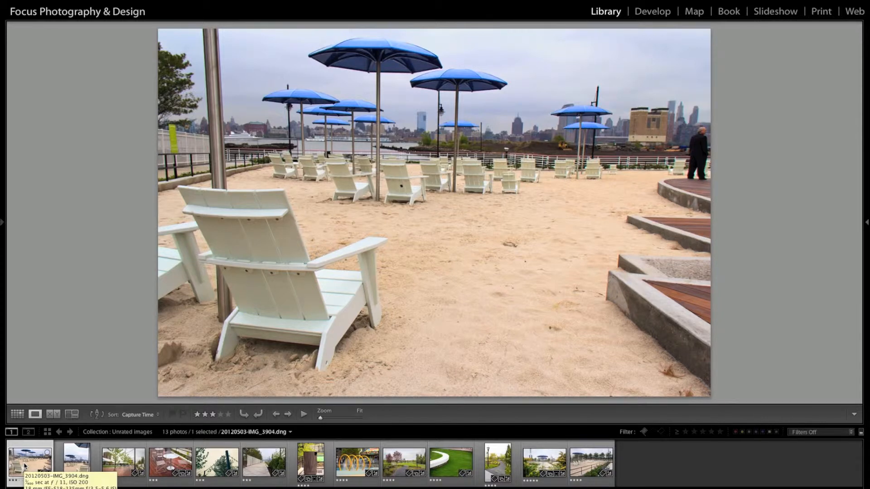
{"action": "left_click", "coordinate": [76, 463]}
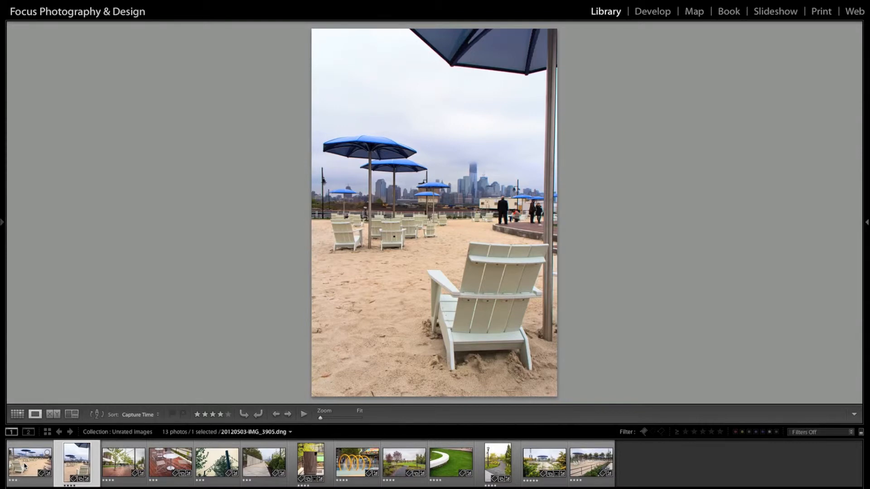
{"action": "left_click", "coordinate": [122, 463]}
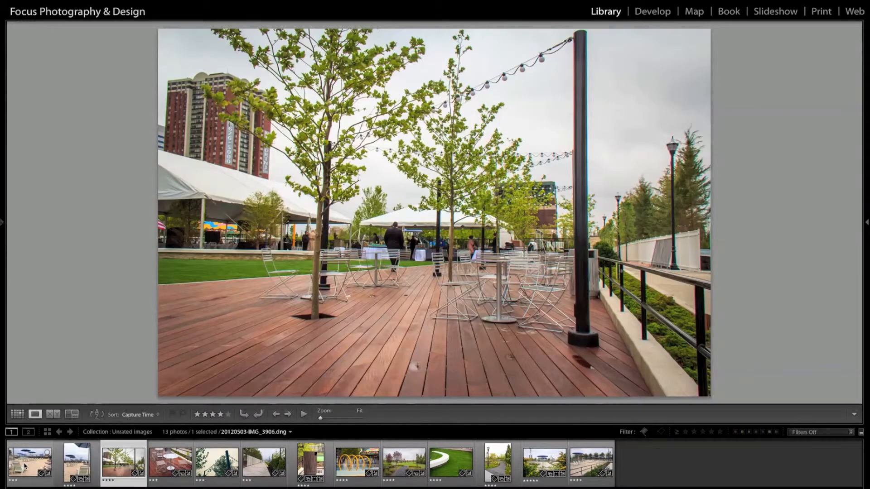
Flag the spray-rings and park-bench photos as picks while advancing along the filmstrip
{"action": "left_click", "coordinate": [169, 463]}
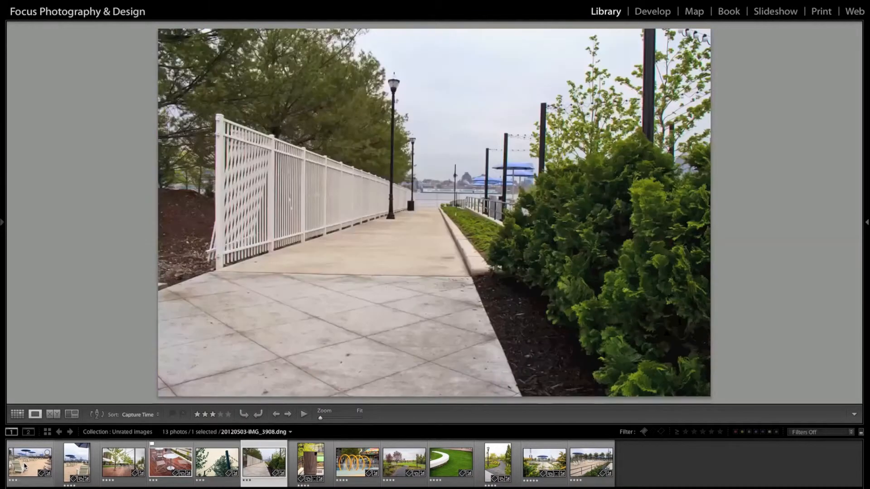
{"action": "left_click", "coordinate": [310, 463]}
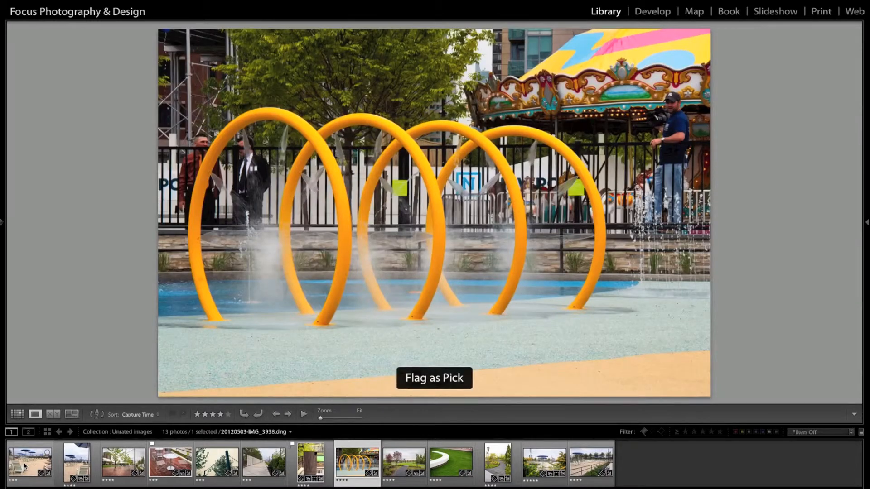
{"action": "left_click", "coordinate": [497, 462]}
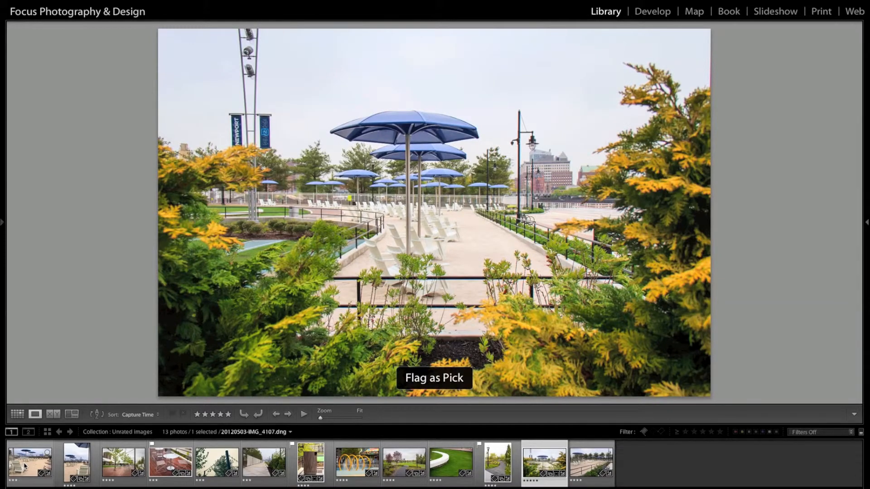
{"action": "left_click", "coordinate": [590, 462]}
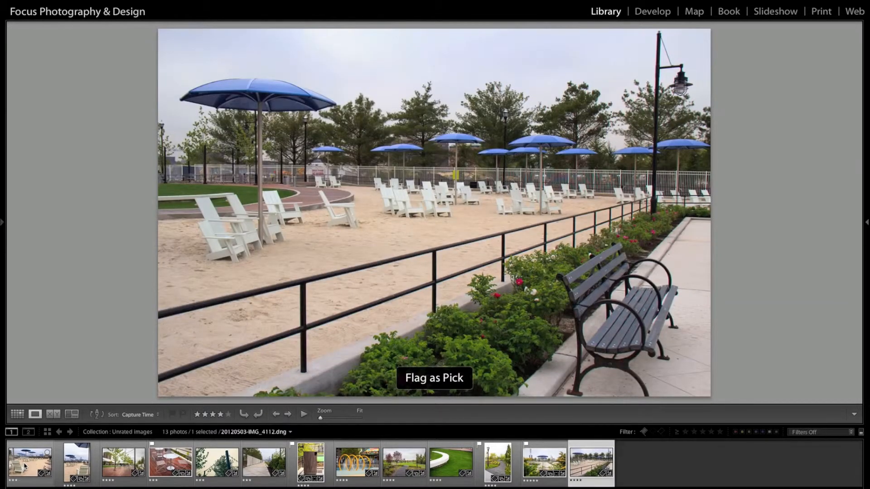